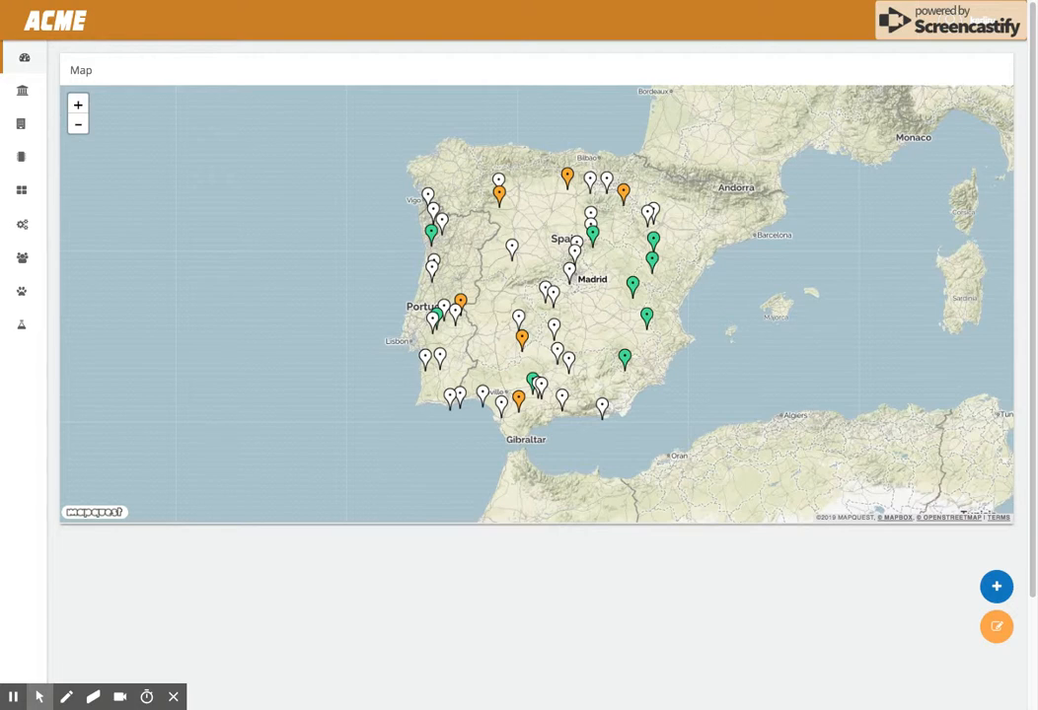
pyautogui.moveTo(990, 309)
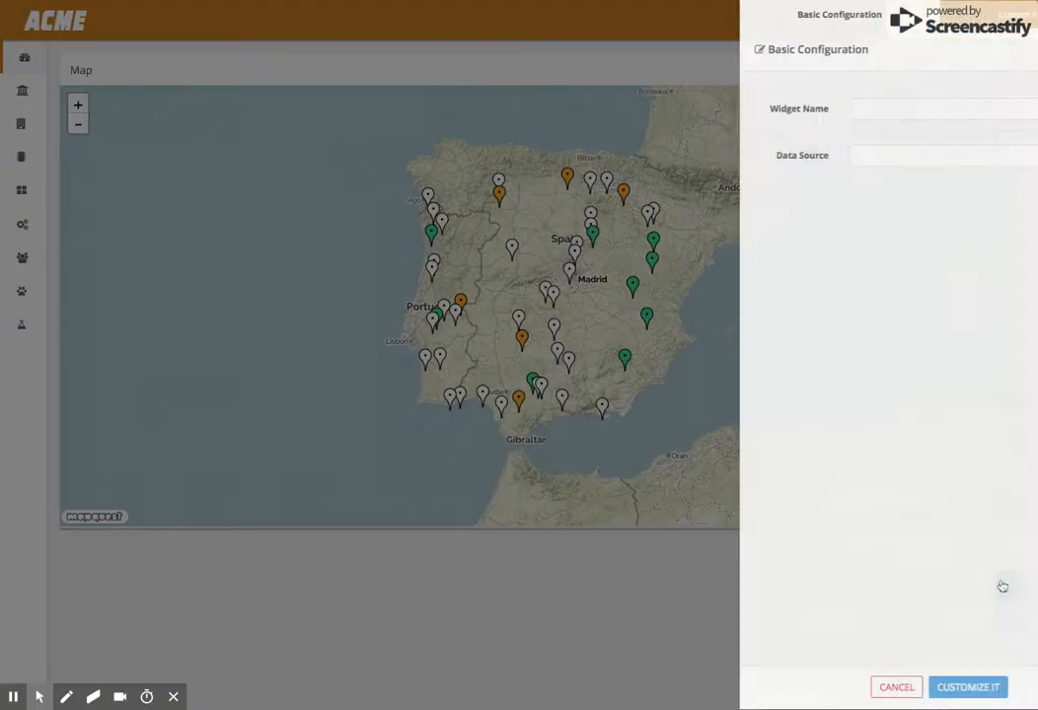
# Step: Name the widget Table, source data from the GSK COLD CHAIN TRACKER product, table type, realtime enabled
pyautogui.write('Table')
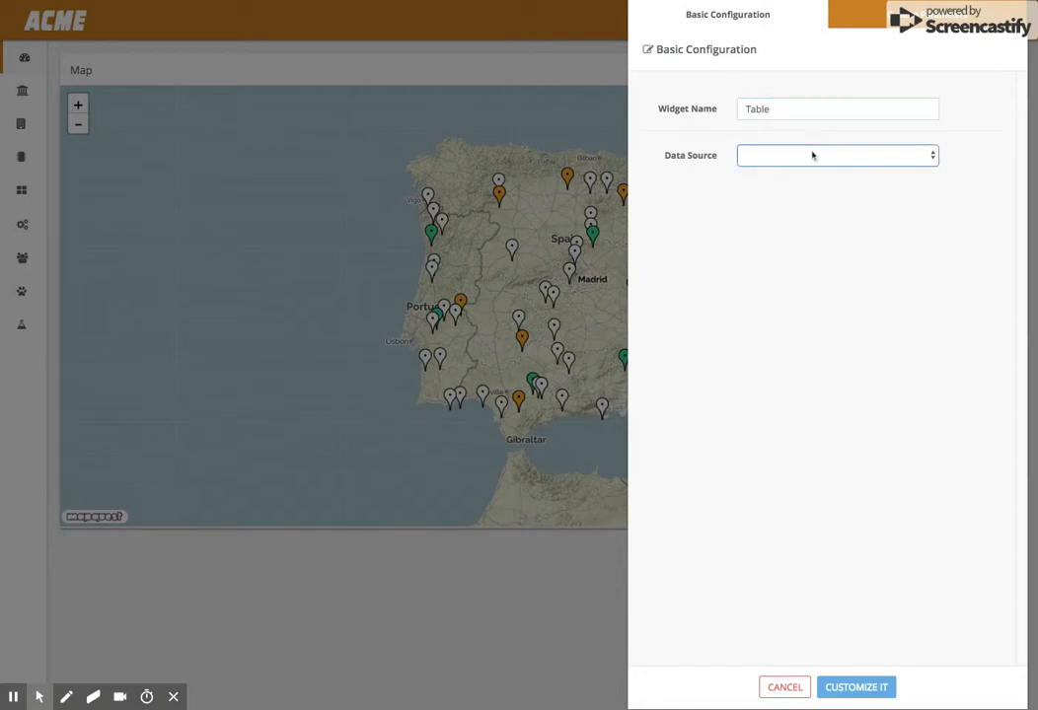
pyautogui.click(836, 155)
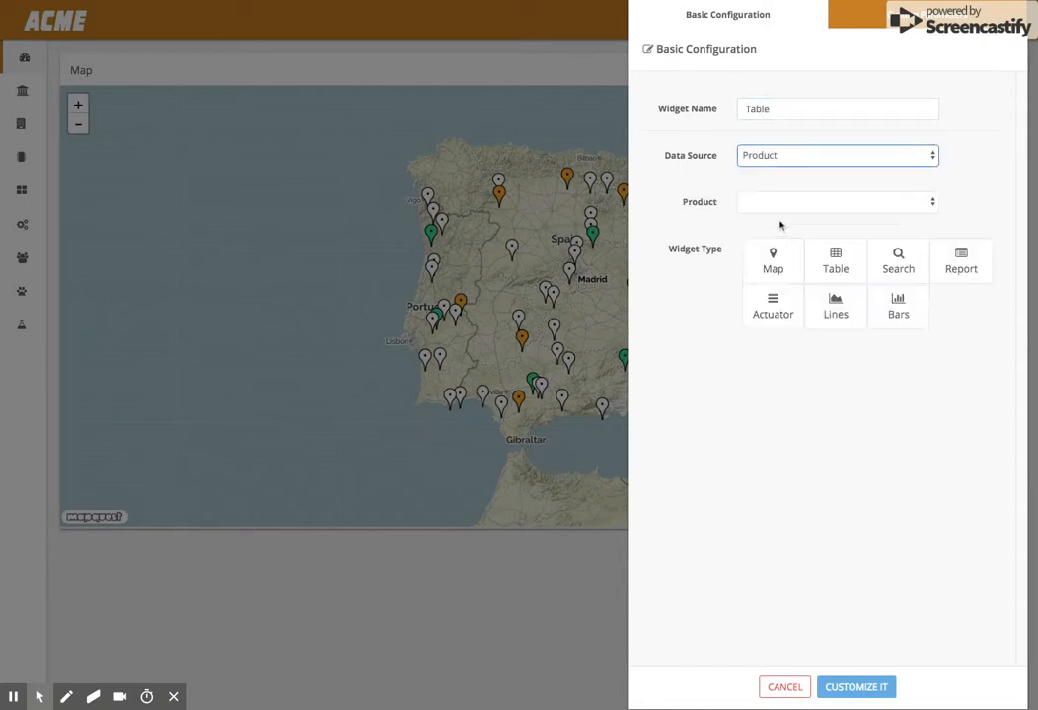
pyautogui.click(772, 261)
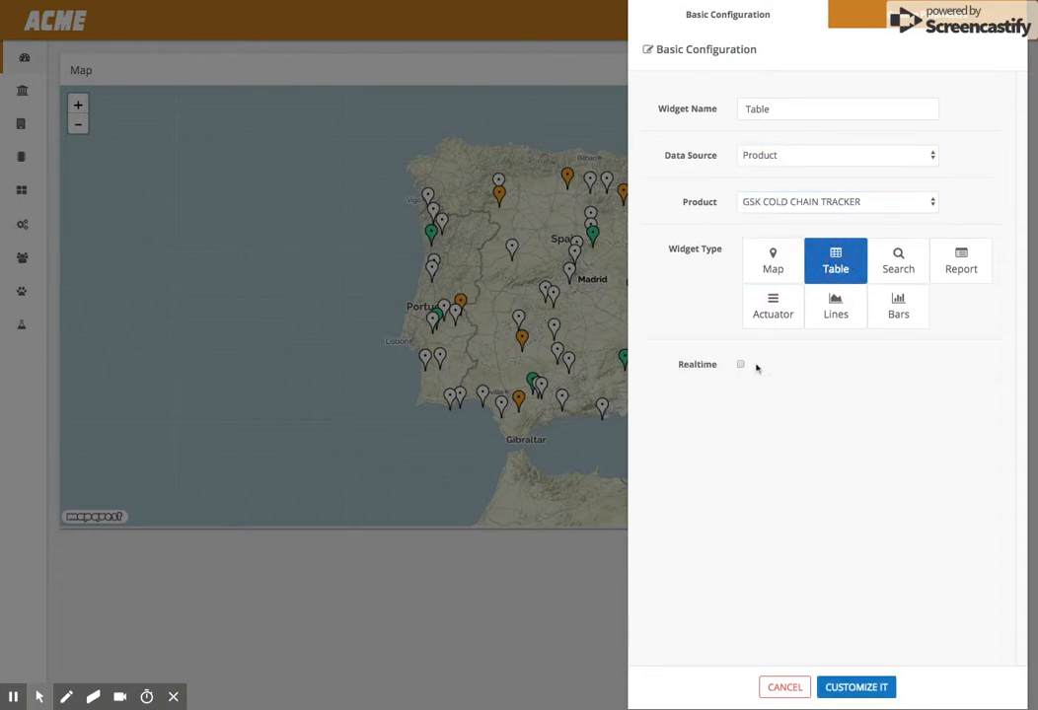
pyautogui.click(740, 364)
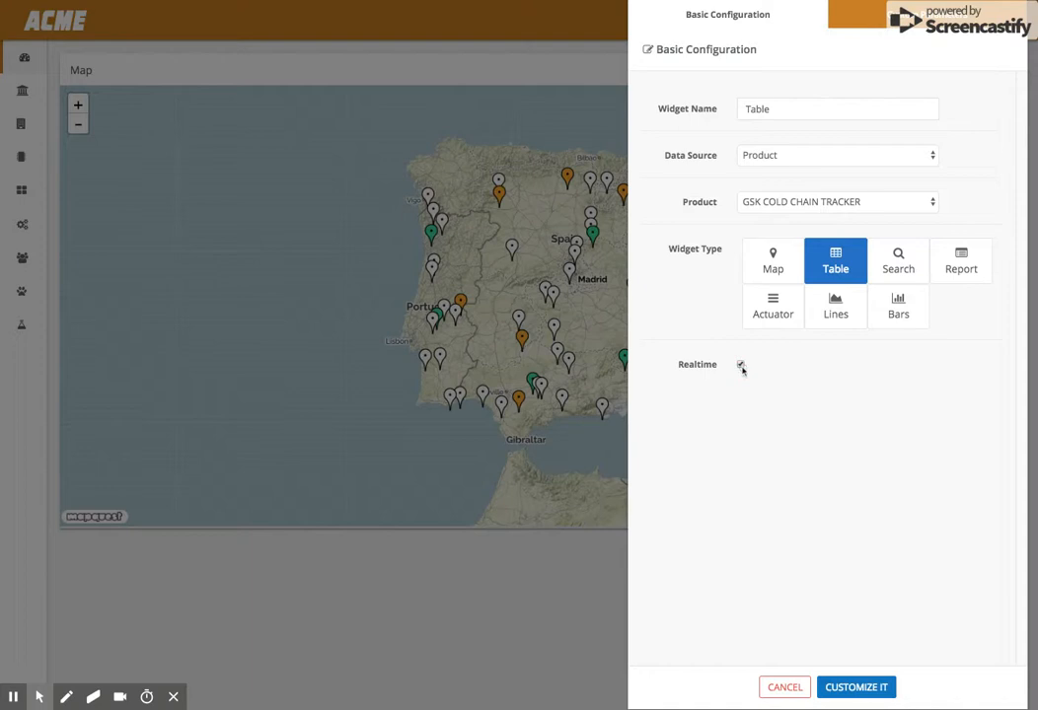
pyautogui.click(863, 688)
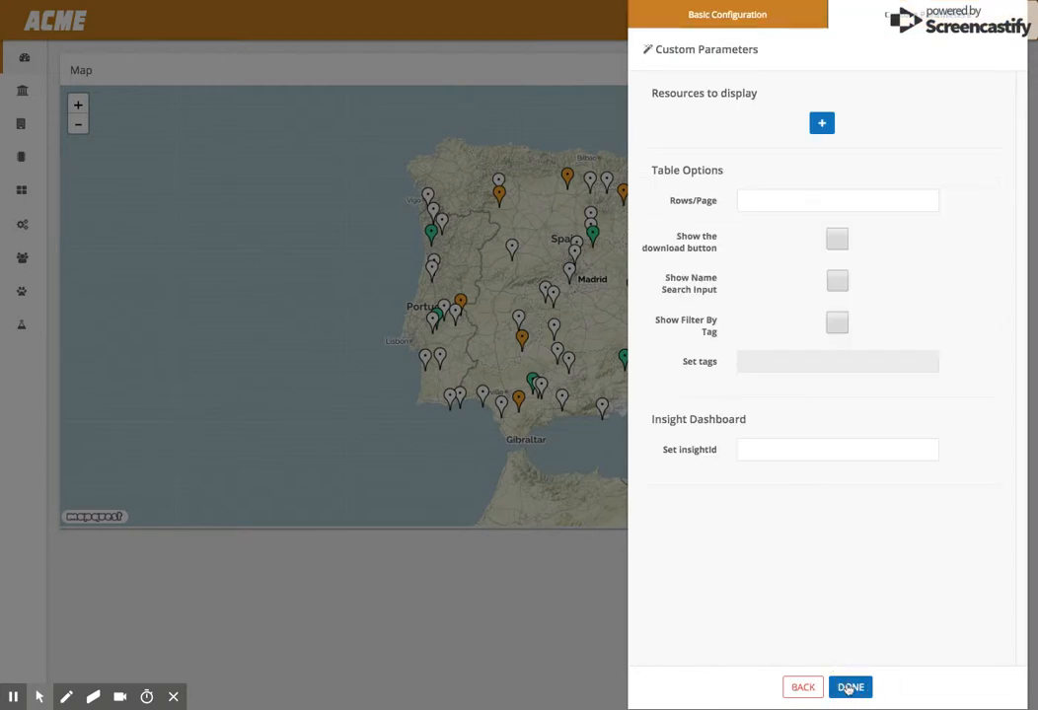
pyautogui.moveTo(808, 148)
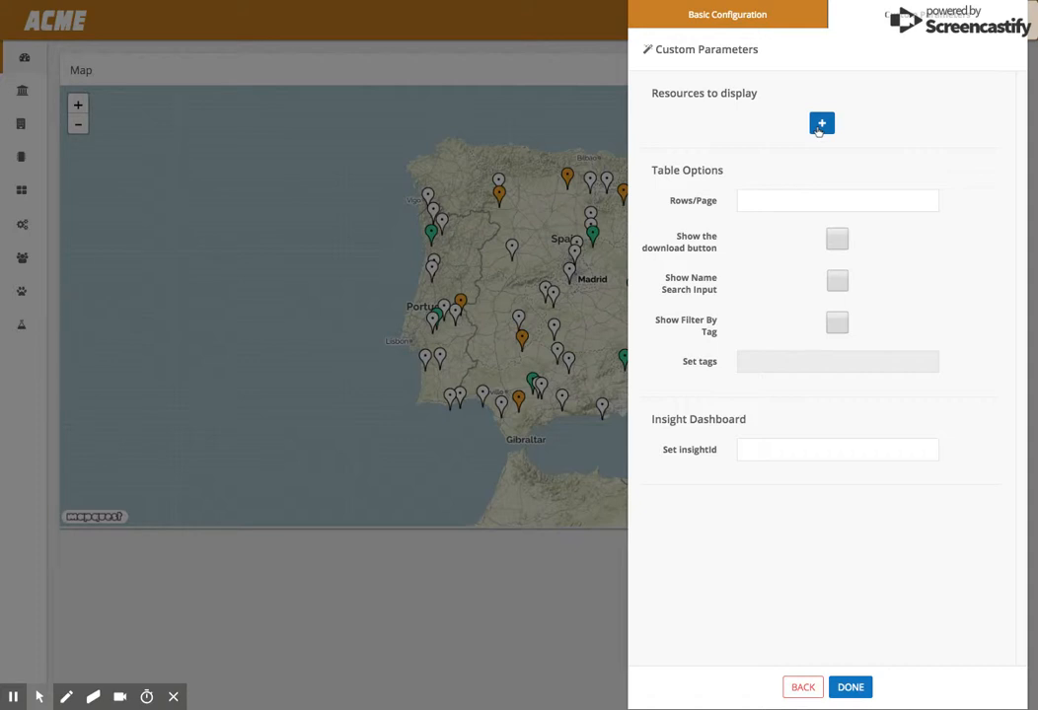
# Step: Add a temperature resource column aliased Temp with unit °C
pyautogui.click(821, 122)
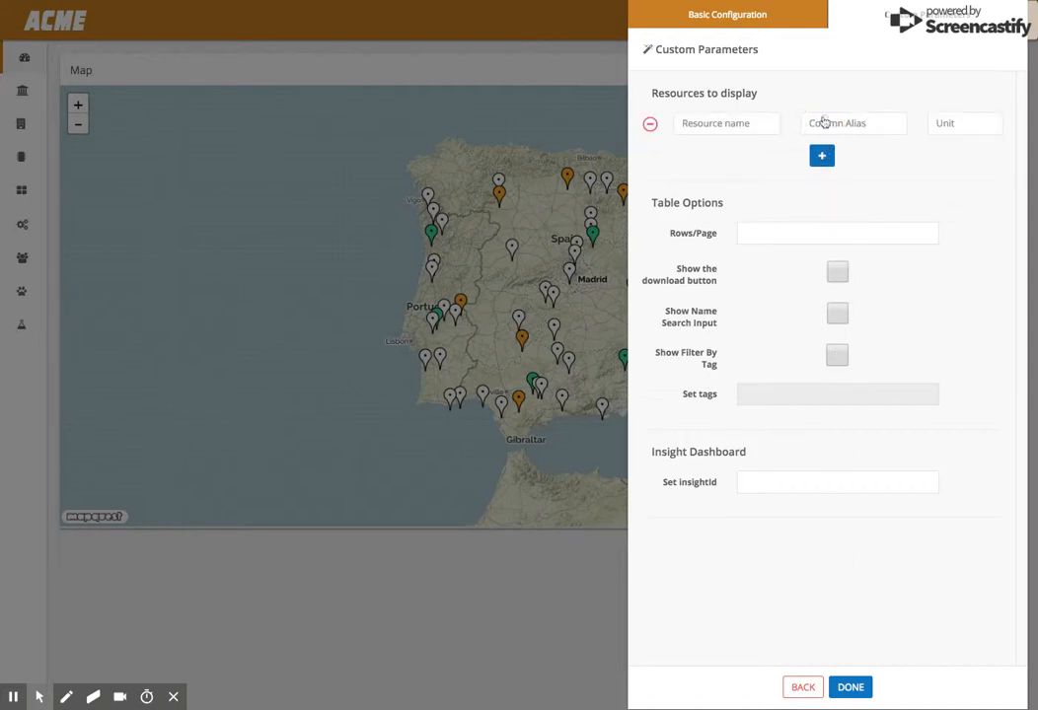
pyautogui.write('temperature')
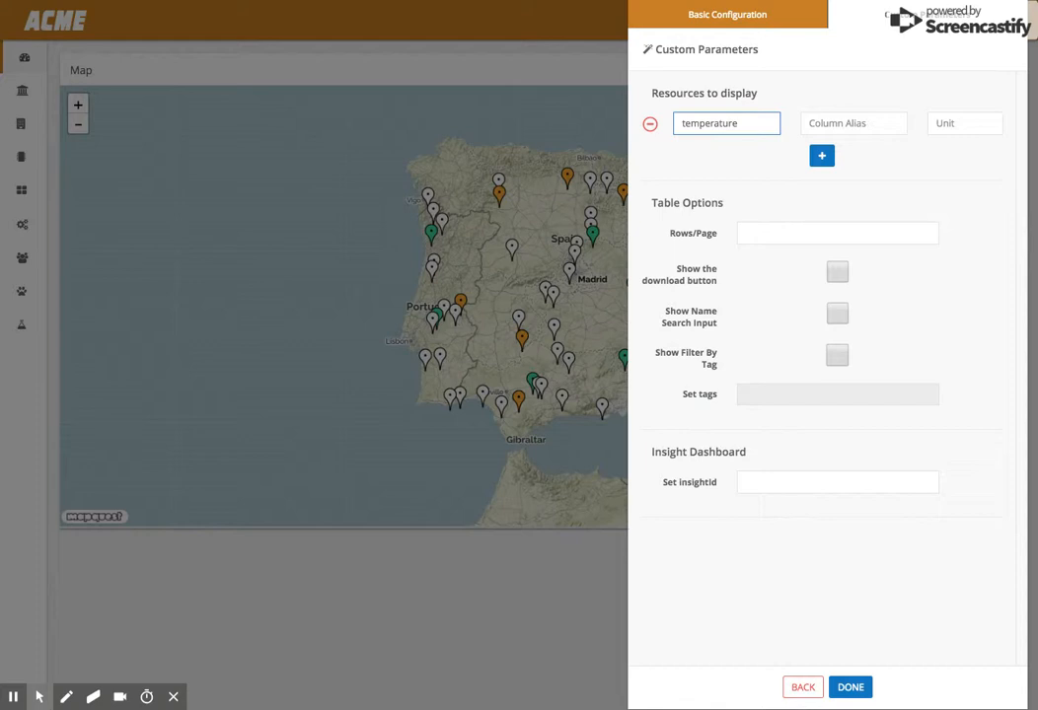
pyautogui.moveTo(886, 51)
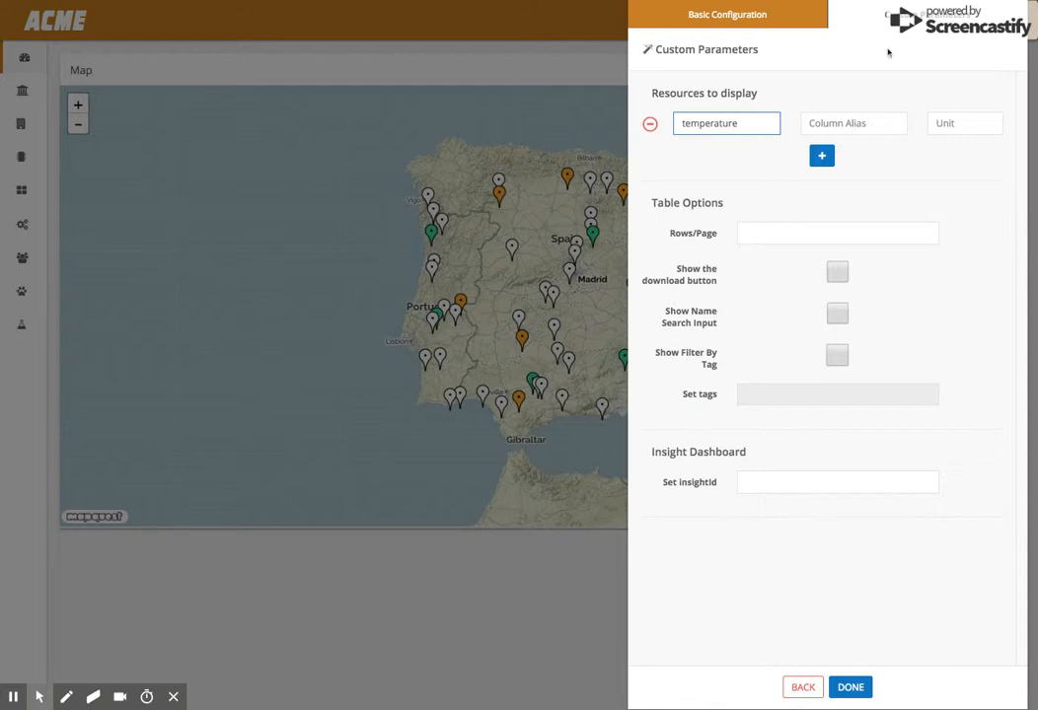
pyautogui.click(852, 122)
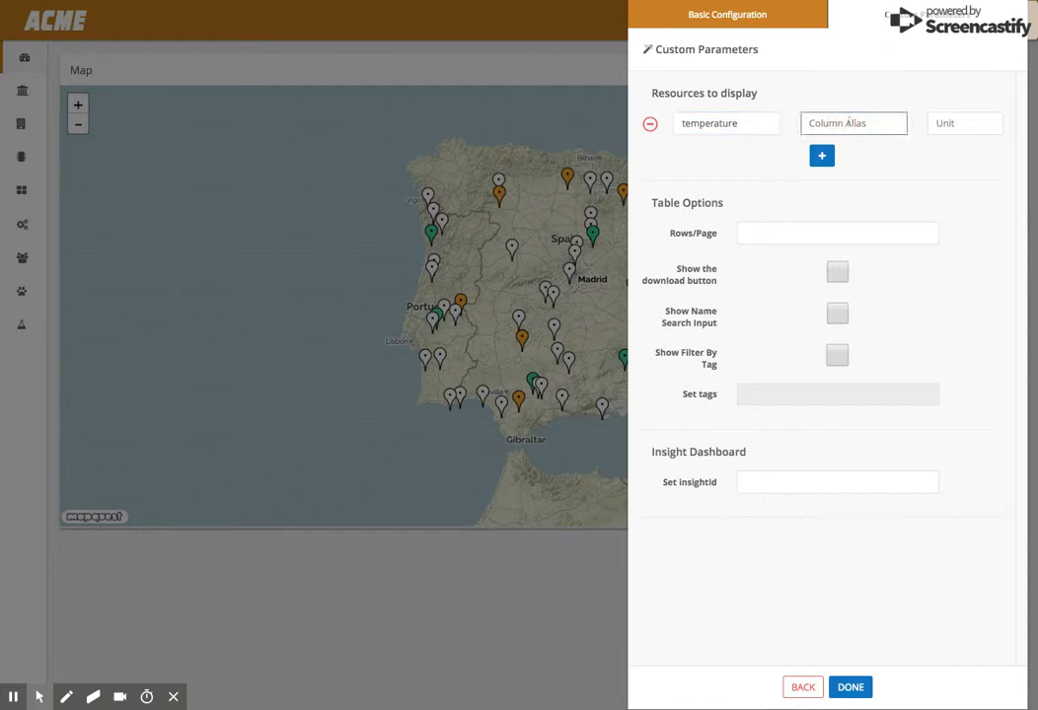
pyautogui.write('Temp')
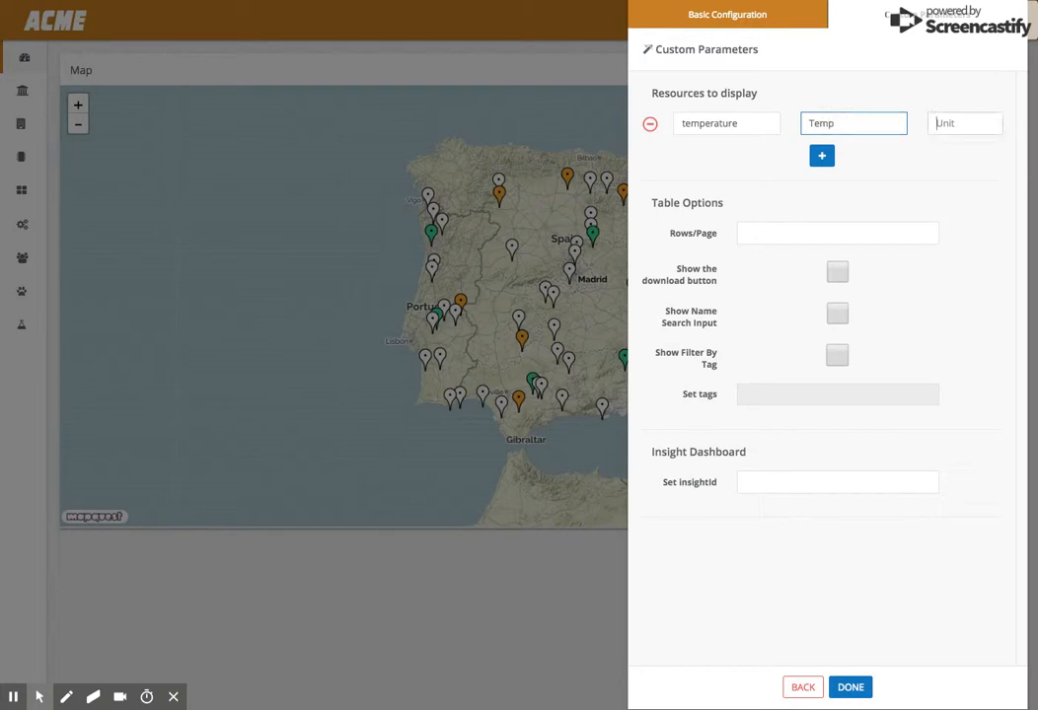
pyautogui.write('°C')
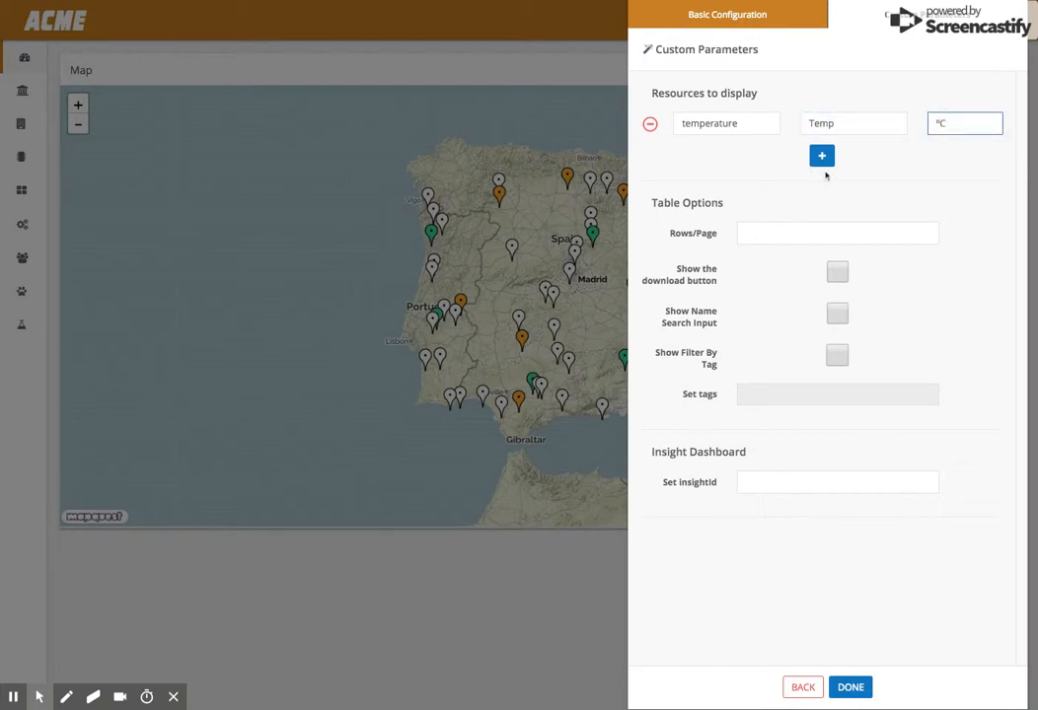
# Step: Add a second resource column for status aliased Status, no unit
pyautogui.click(821, 154)
pyautogui.write('status')
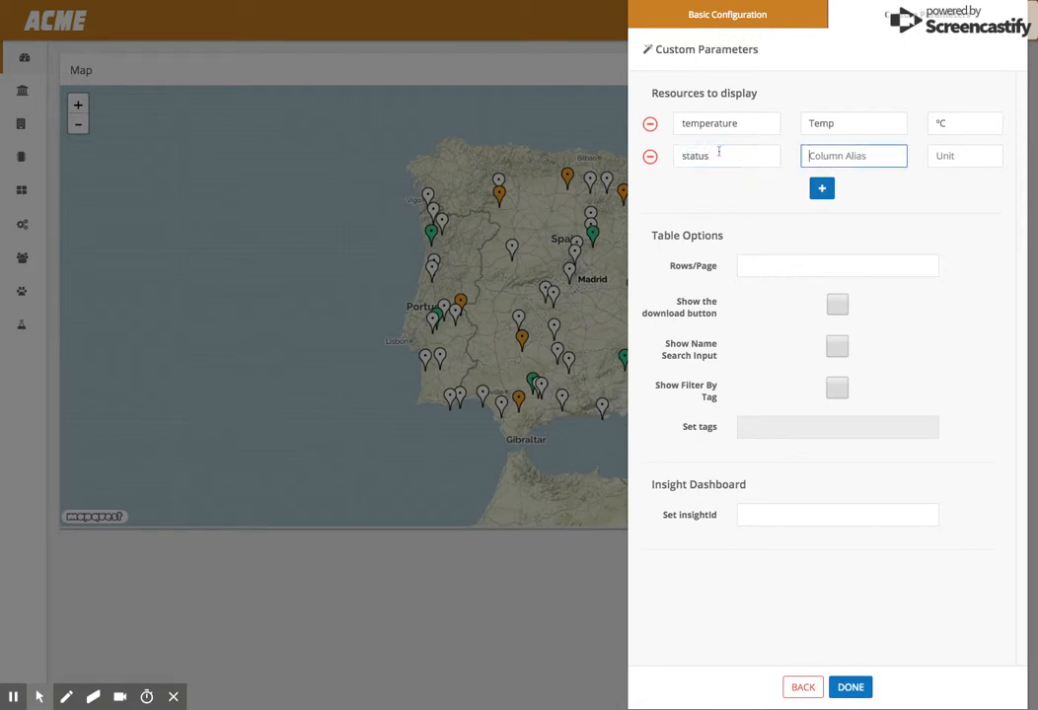
pyautogui.write('Stat')
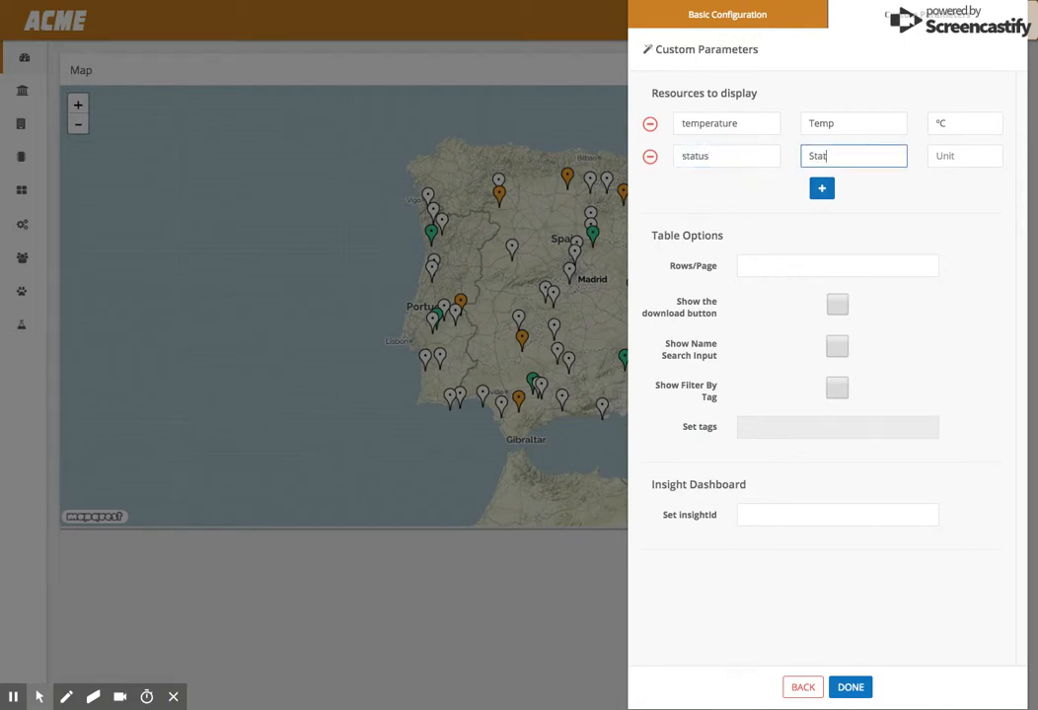
pyautogui.click(837, 265)
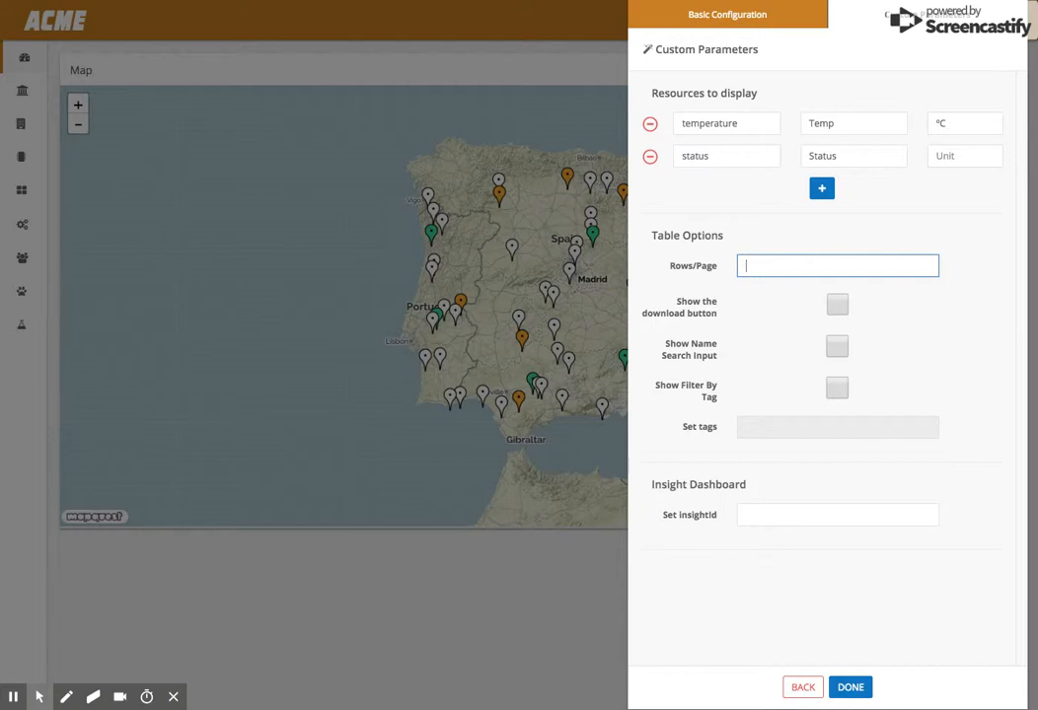
# Step: Show 15 rows per page with download button and name search enabled, and save the widget
pyautogui.write('15')
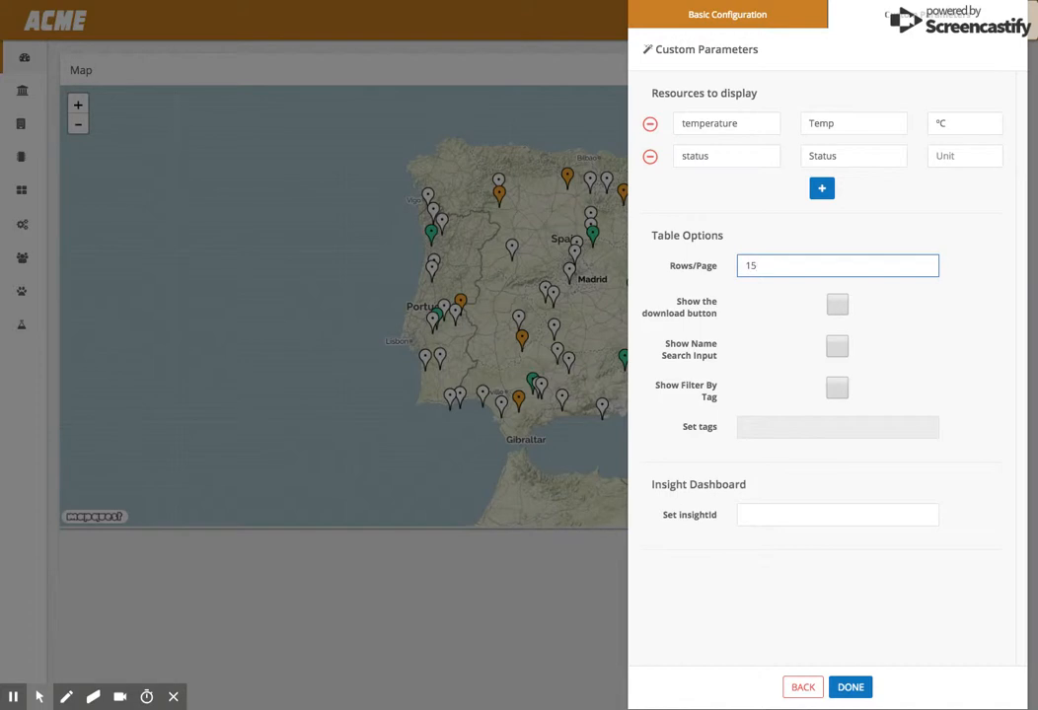
pyautogui.click(837, 305)
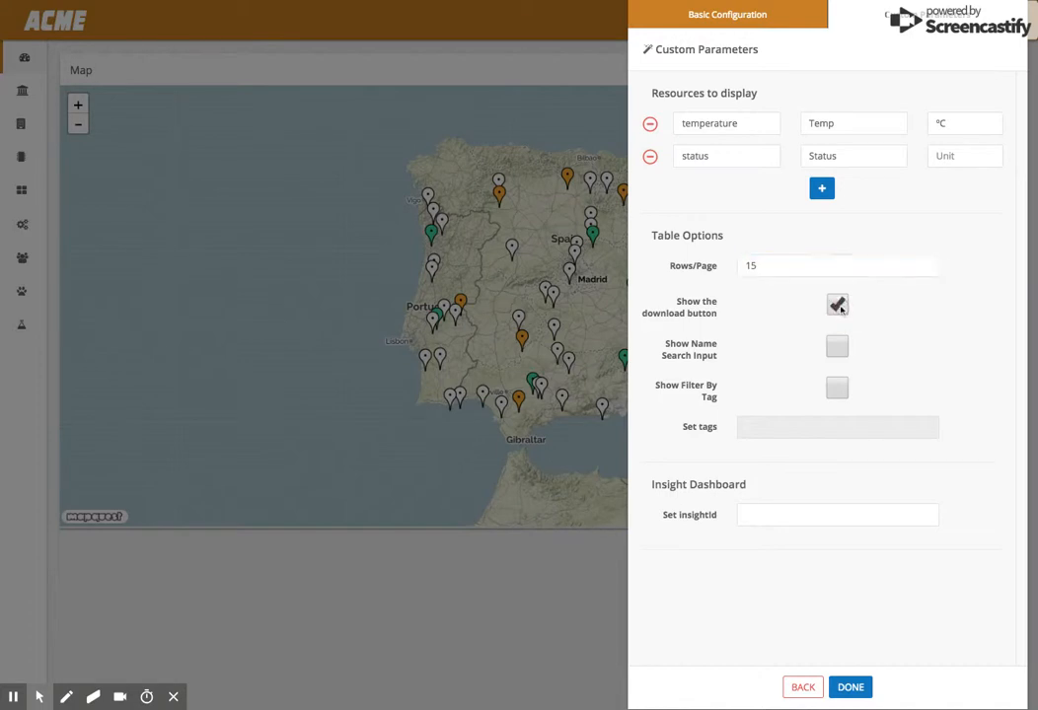
pyautogui.click(836, 304)
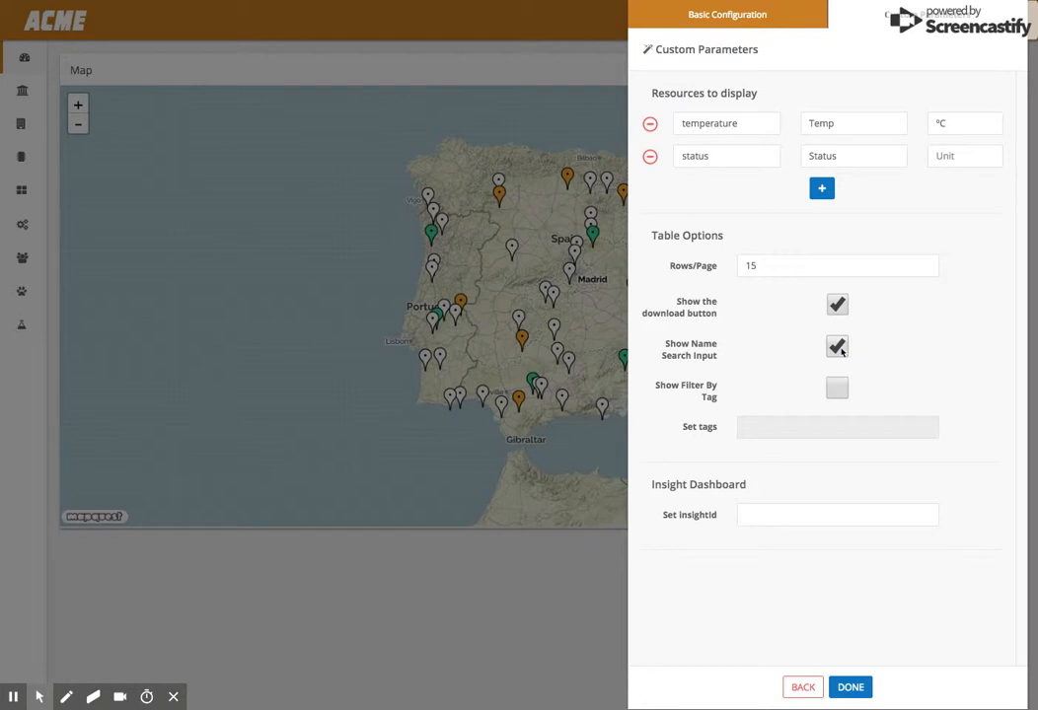
pyautogui.moveTo(836, 388)
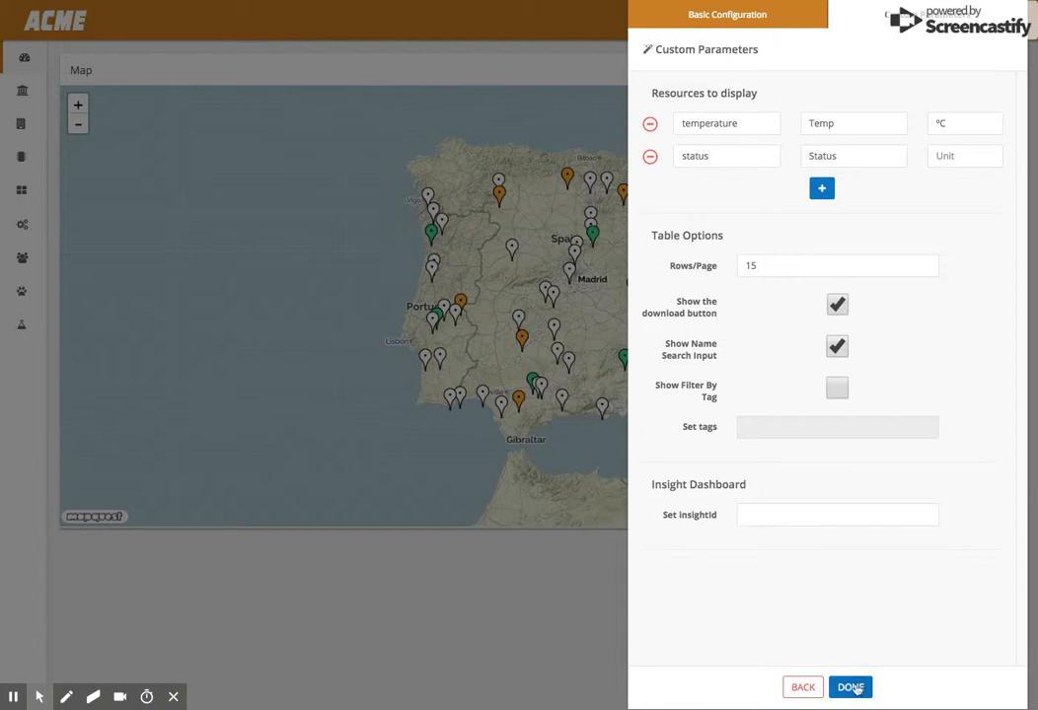
pyautogui.click(849, 686)
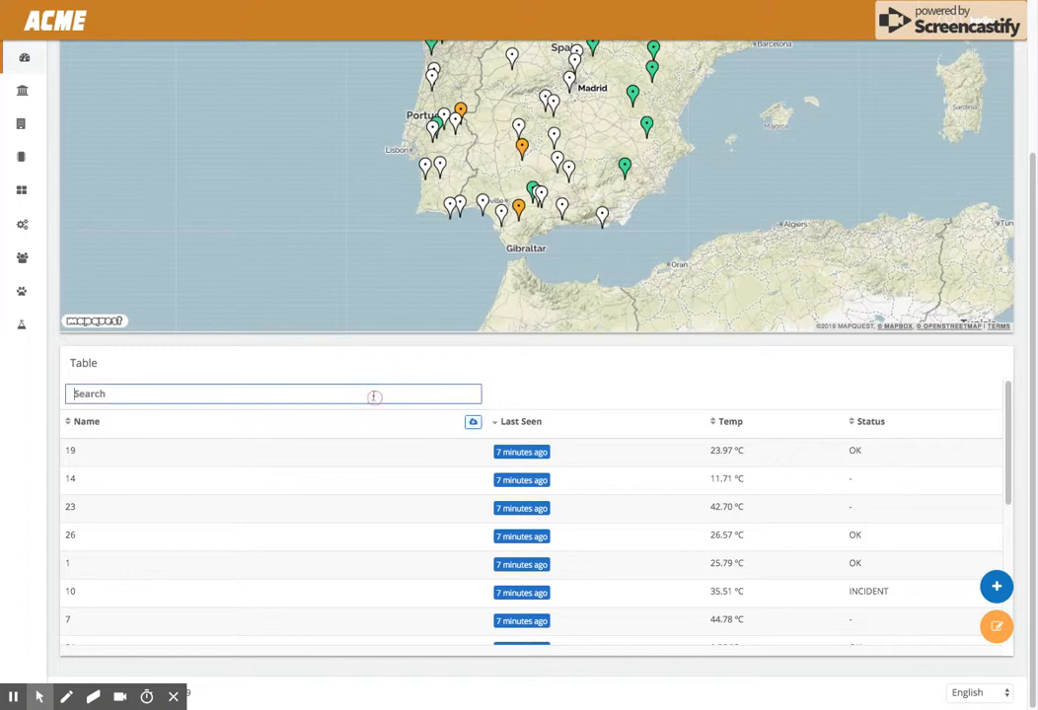
# Step: Filter the new table by device name, searching 25 and then 10
pyautogui.write('25')
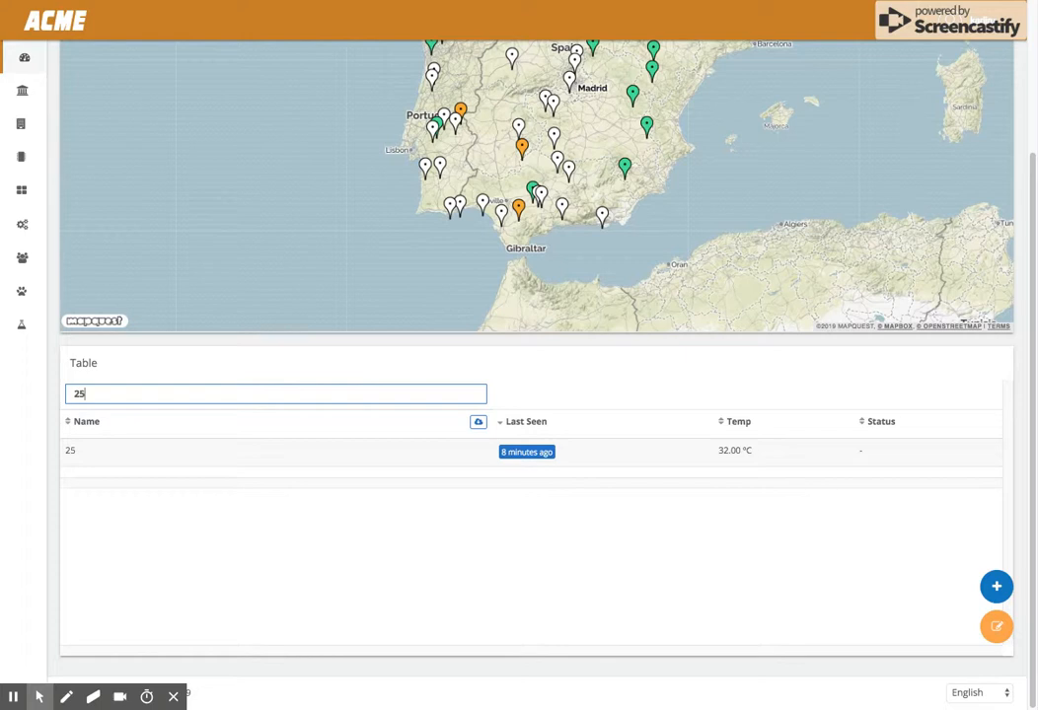
pyautogui.write('1')
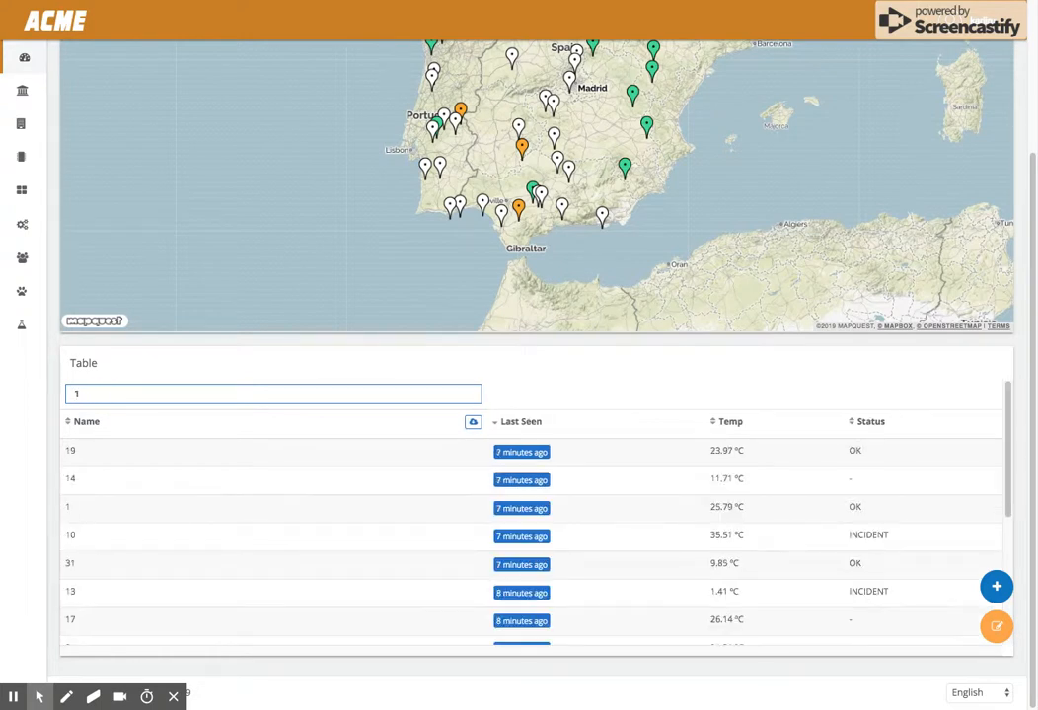
pyautogui.write('0')
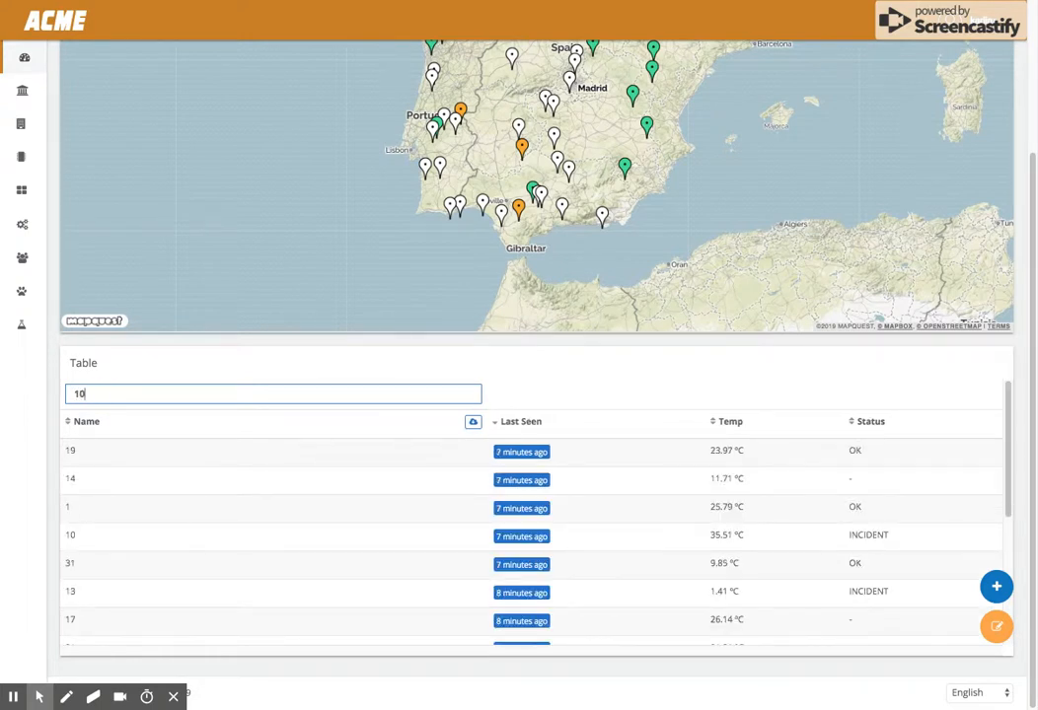